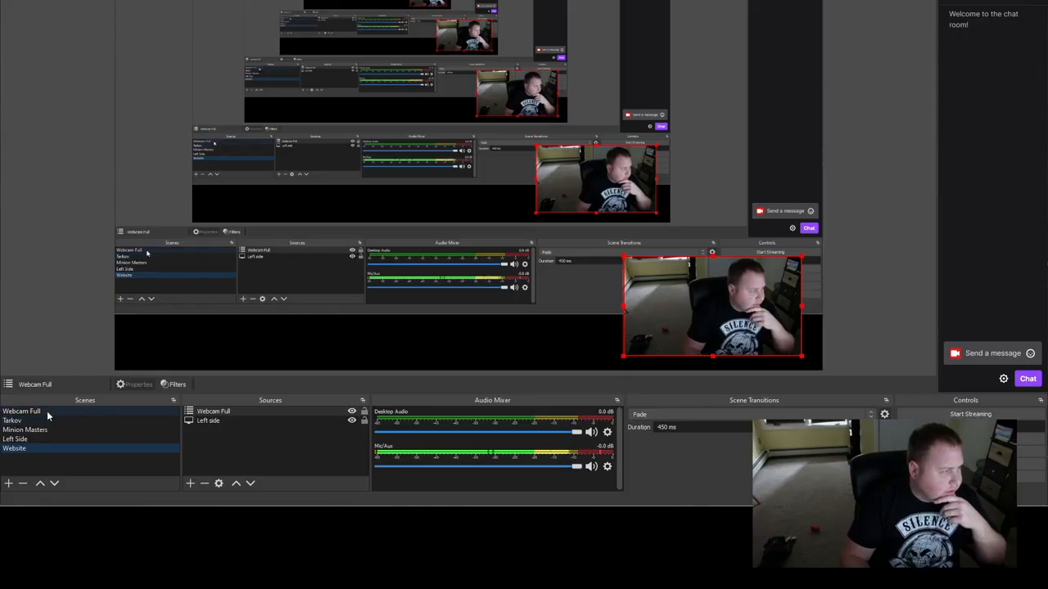
pyautogui.moveTo(95, 418)
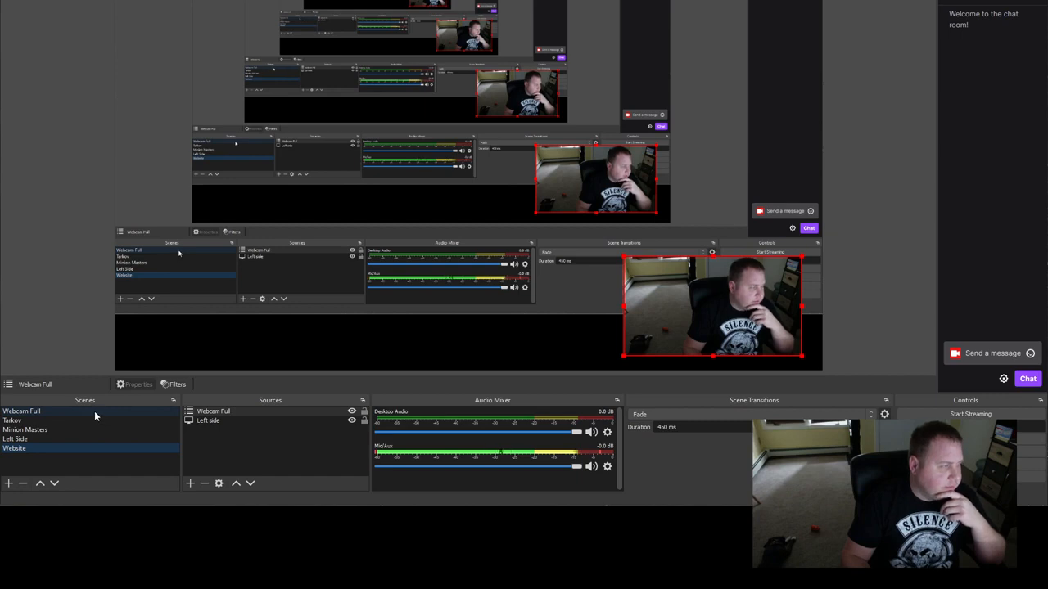
pyautogui.moveTo(194, 483)
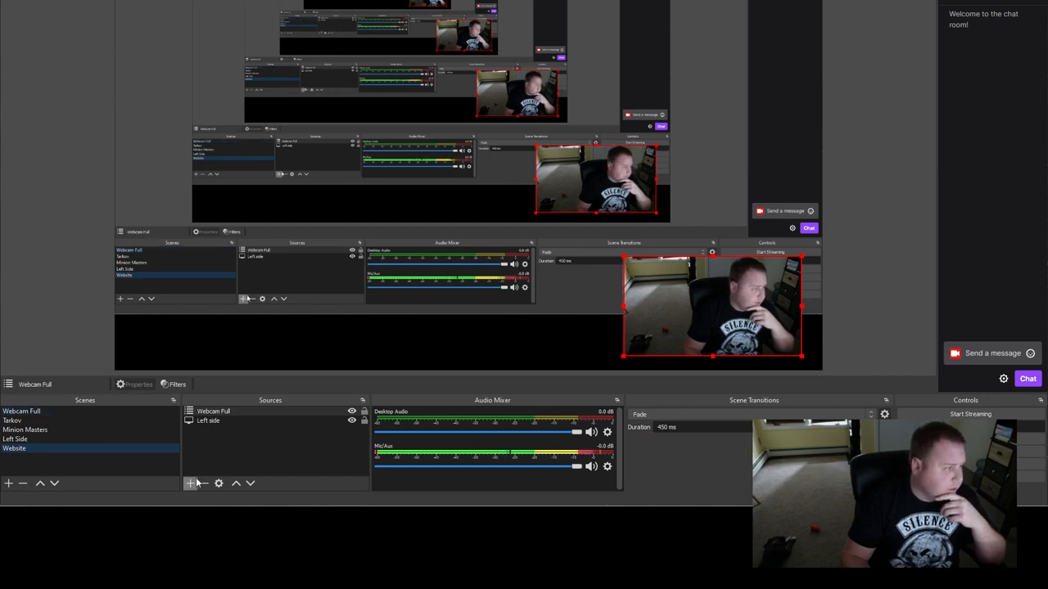
# Bring up the Left side source's context menu with its Order, Blending Mode and Hide Transition options.
pyautogui.click(190, 483)
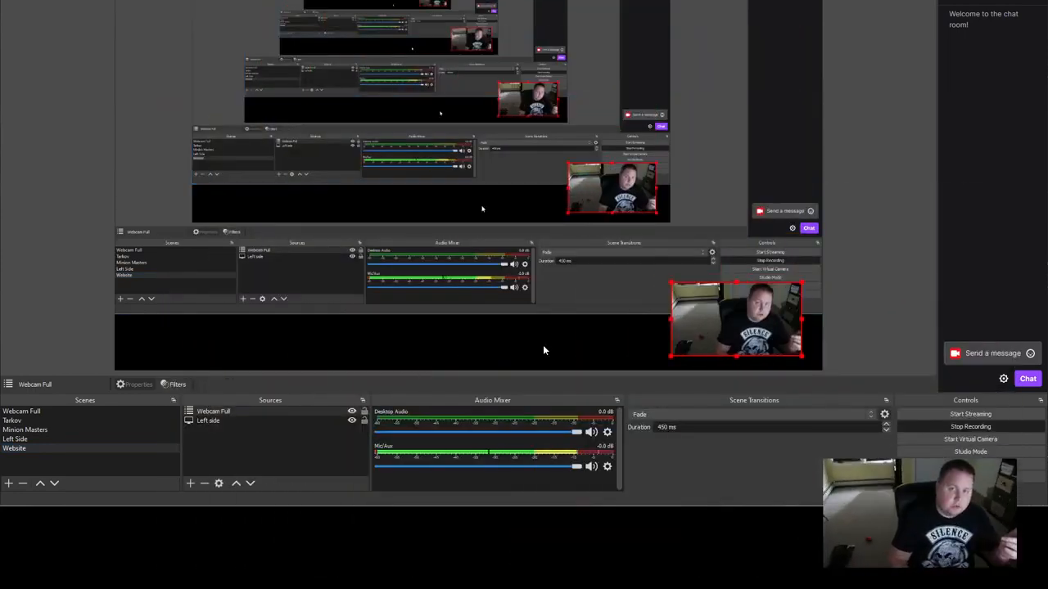
pyautogui.moveTo(164, 452)
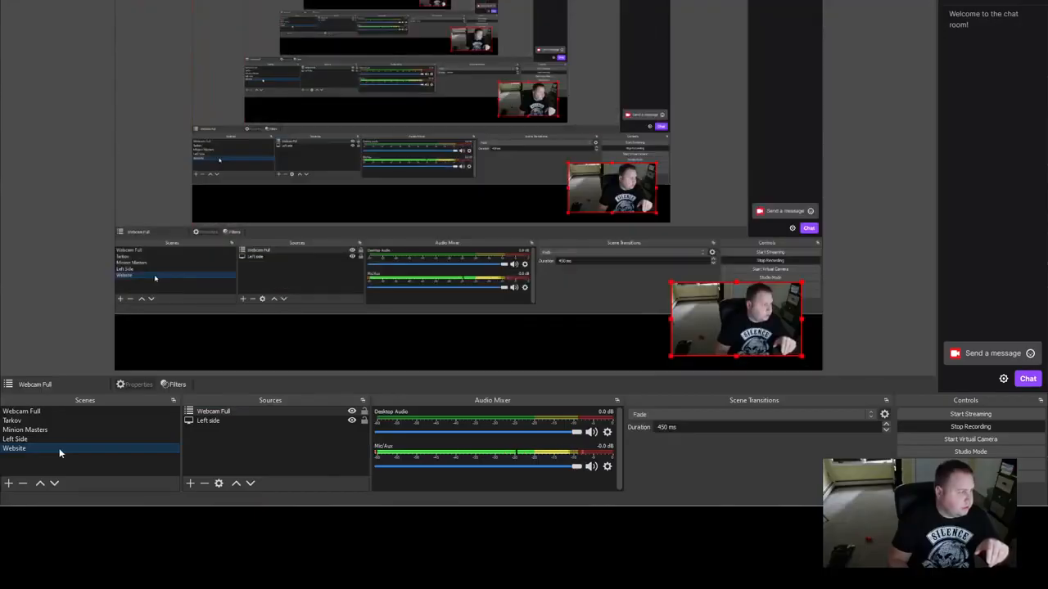
pyautogui.click(190, 483)
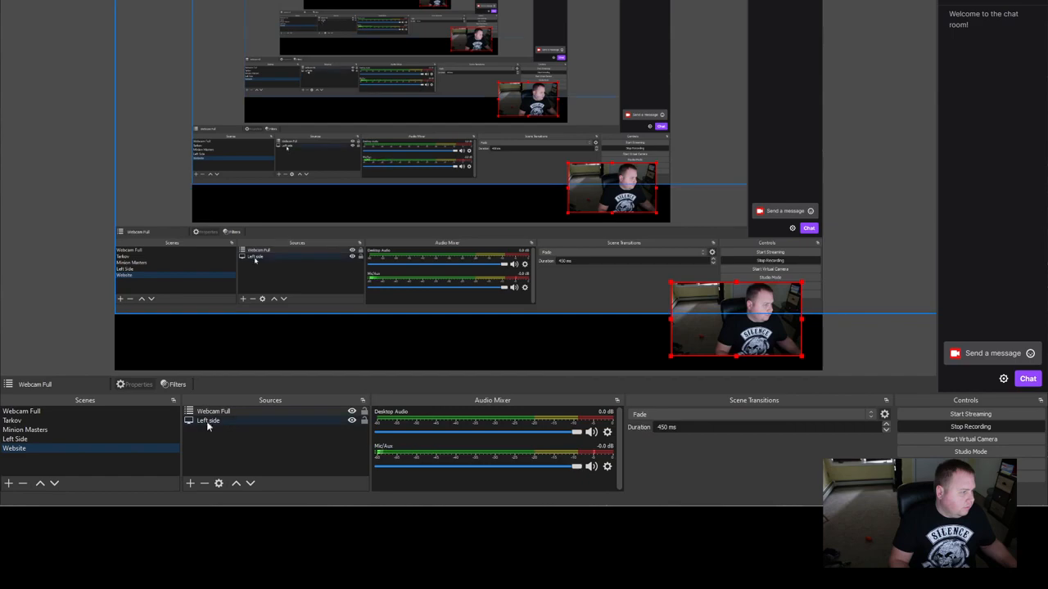
pyautogui.click(213, 411)
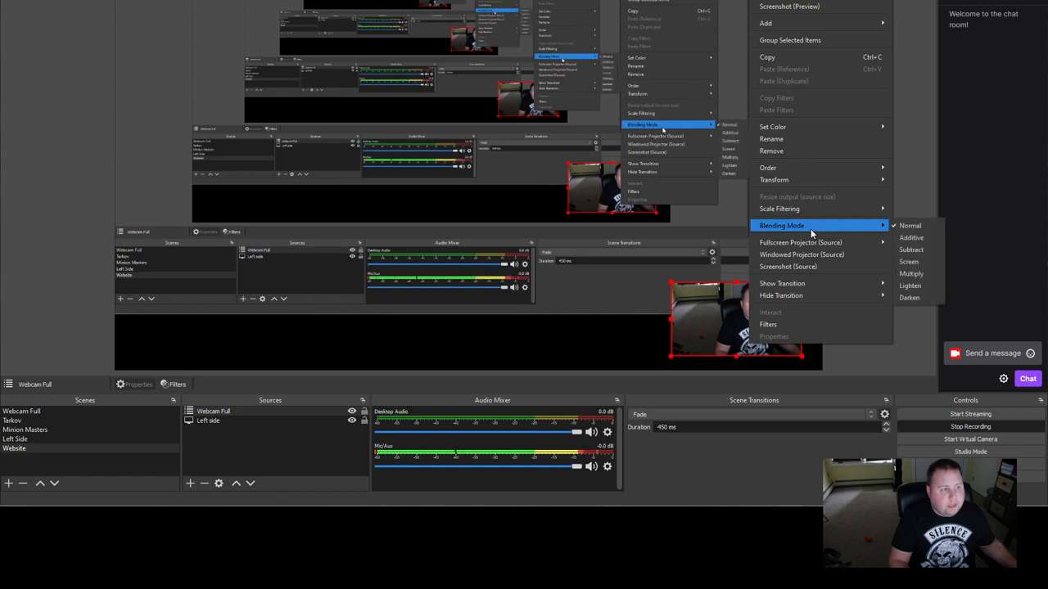
pyautogui.moveTo(822, 295)
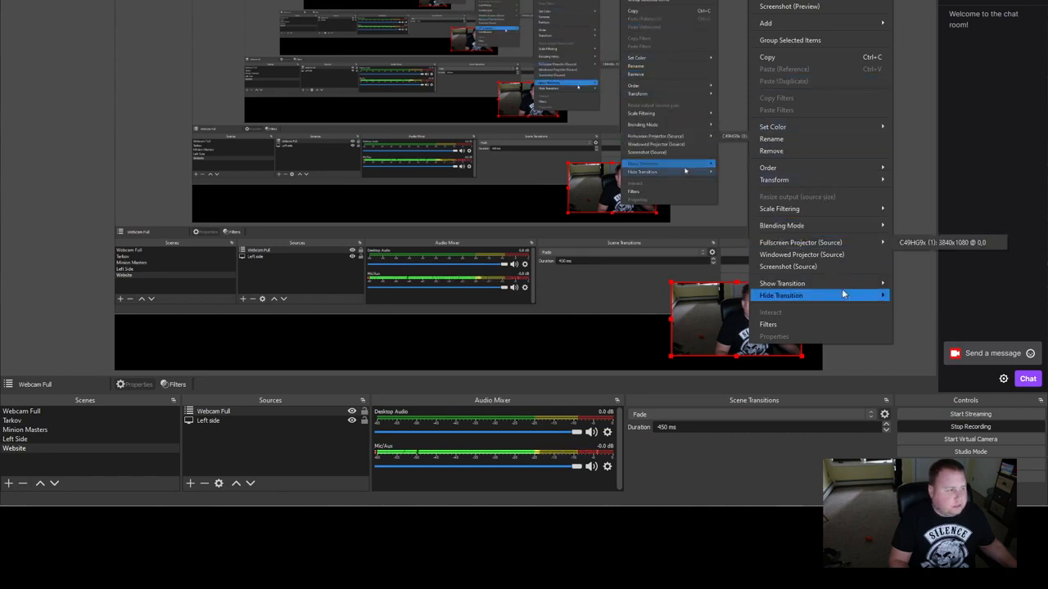